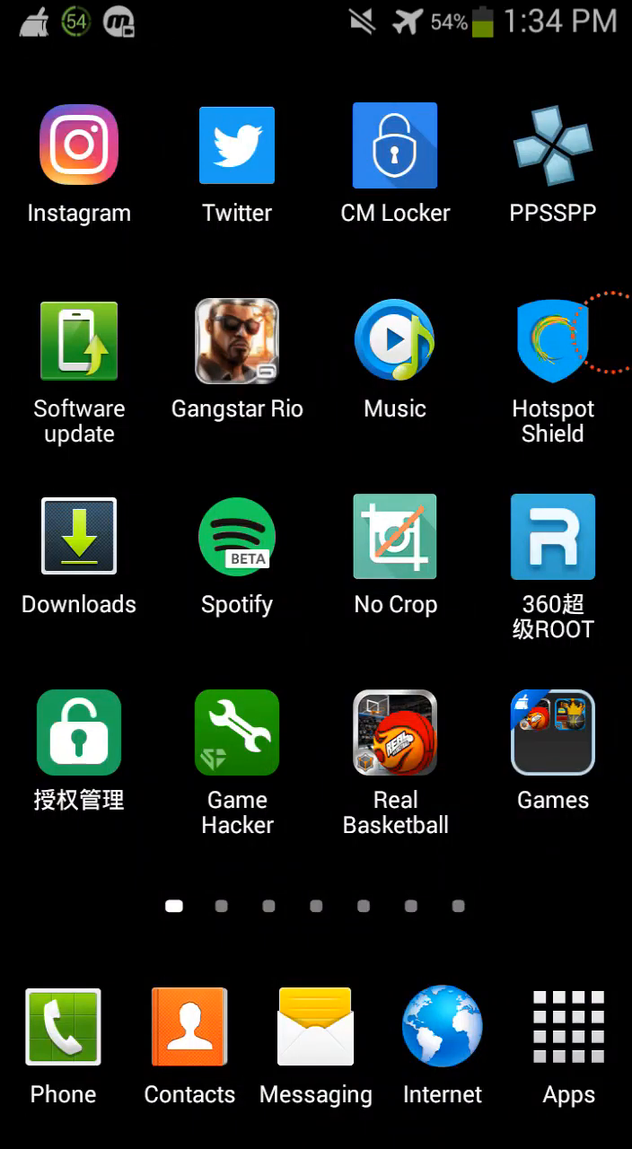
Attempt installing the downloaded AZ Screen Recorder package, dismiss the parsing error, and return home.
scroll("left", 3)
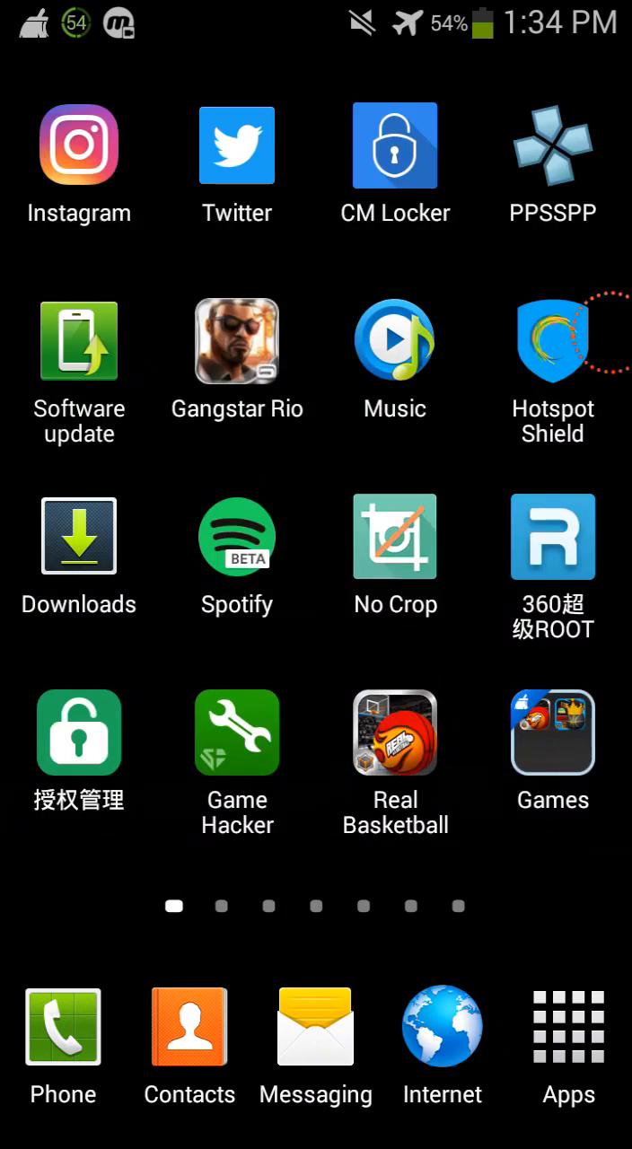
left_click(79, 556)
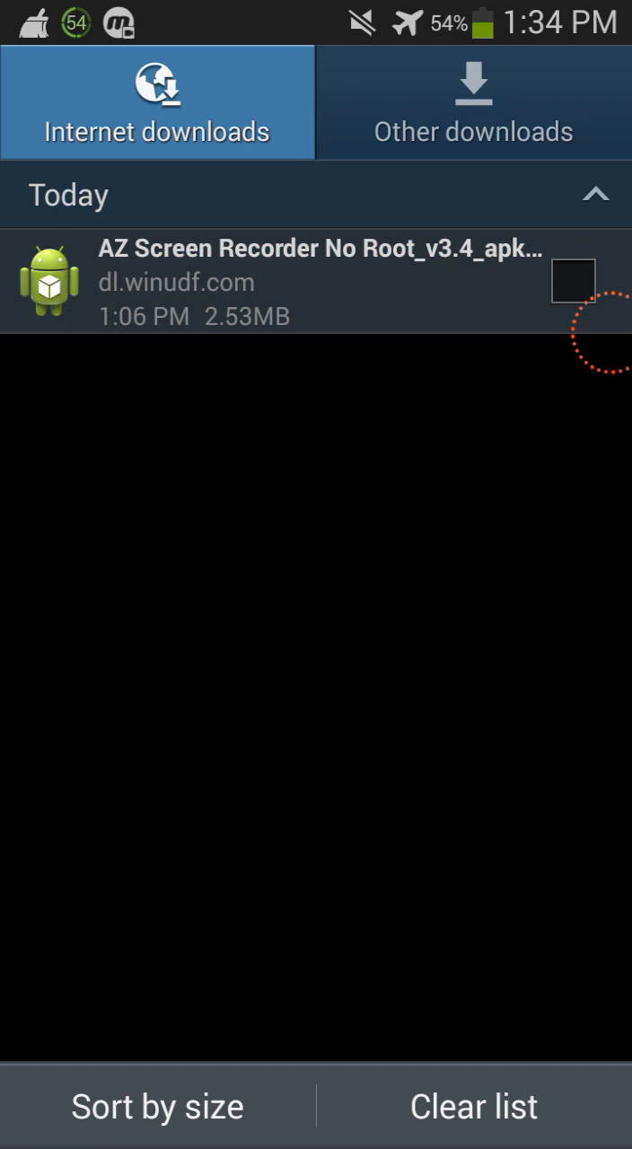
left_click(314, 281)
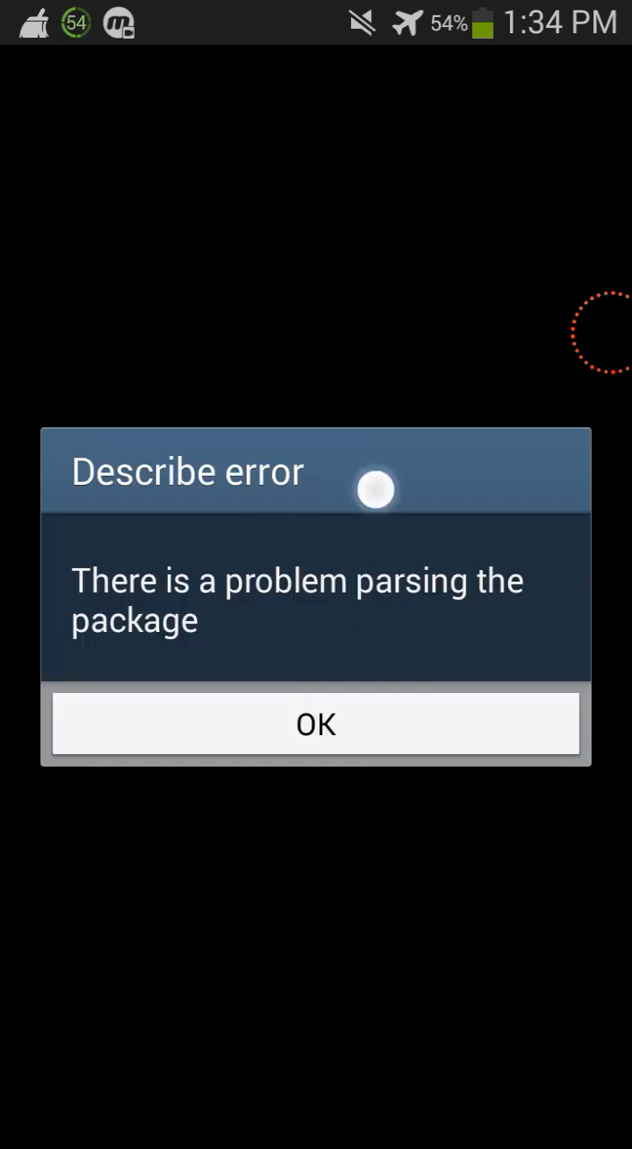
left_click(316, 725)
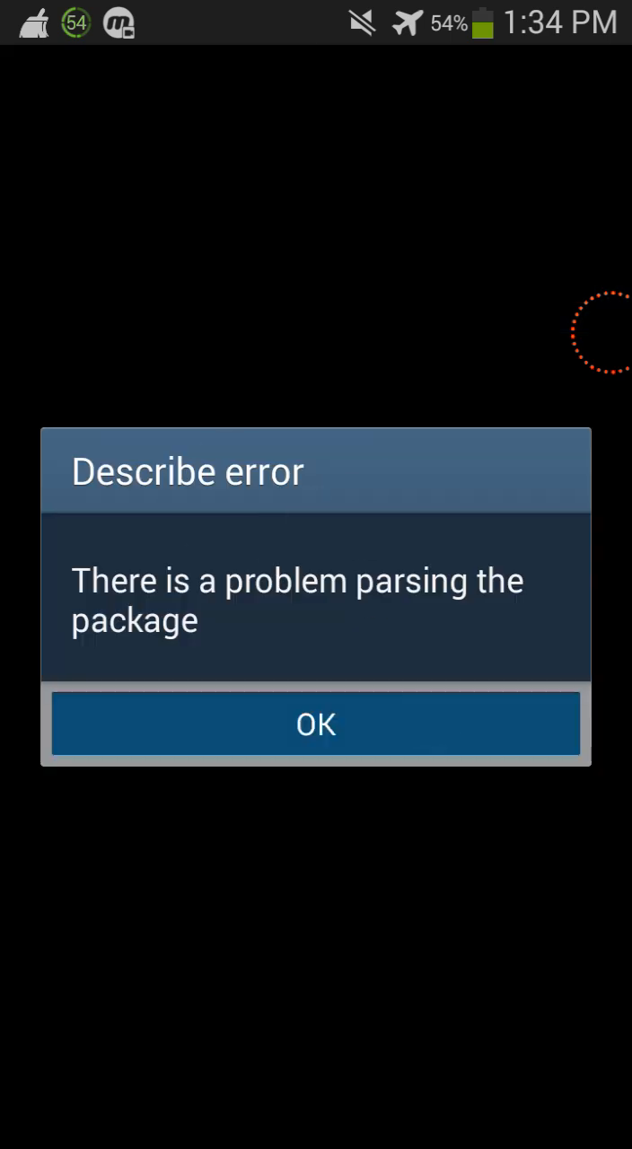
left_click(316, 725)
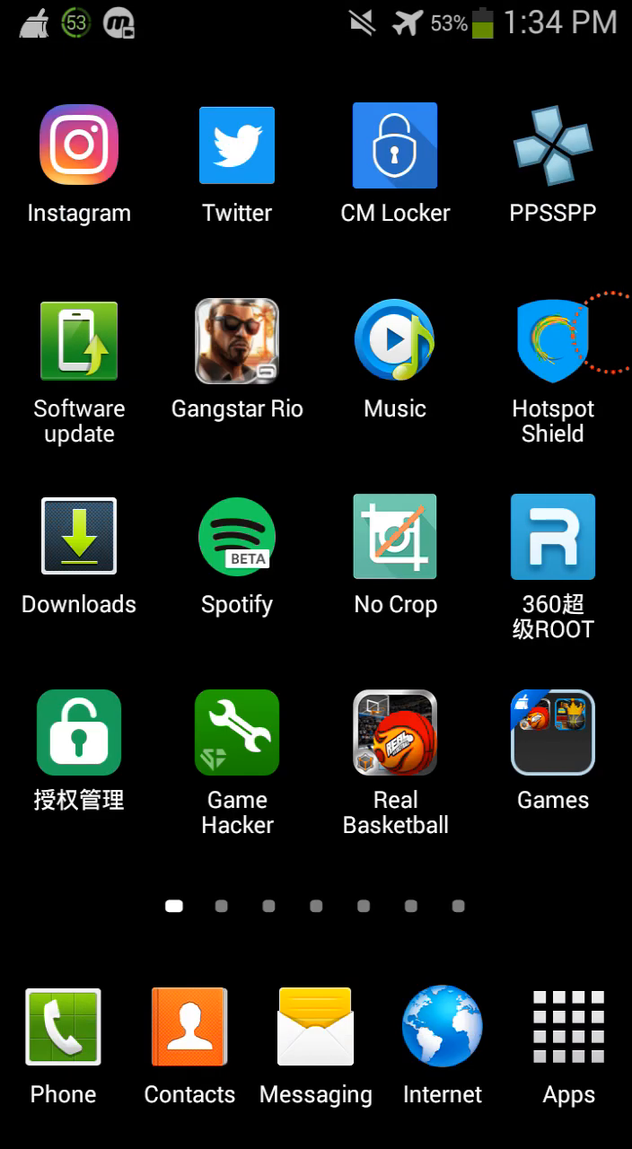
scroll("left", 3)
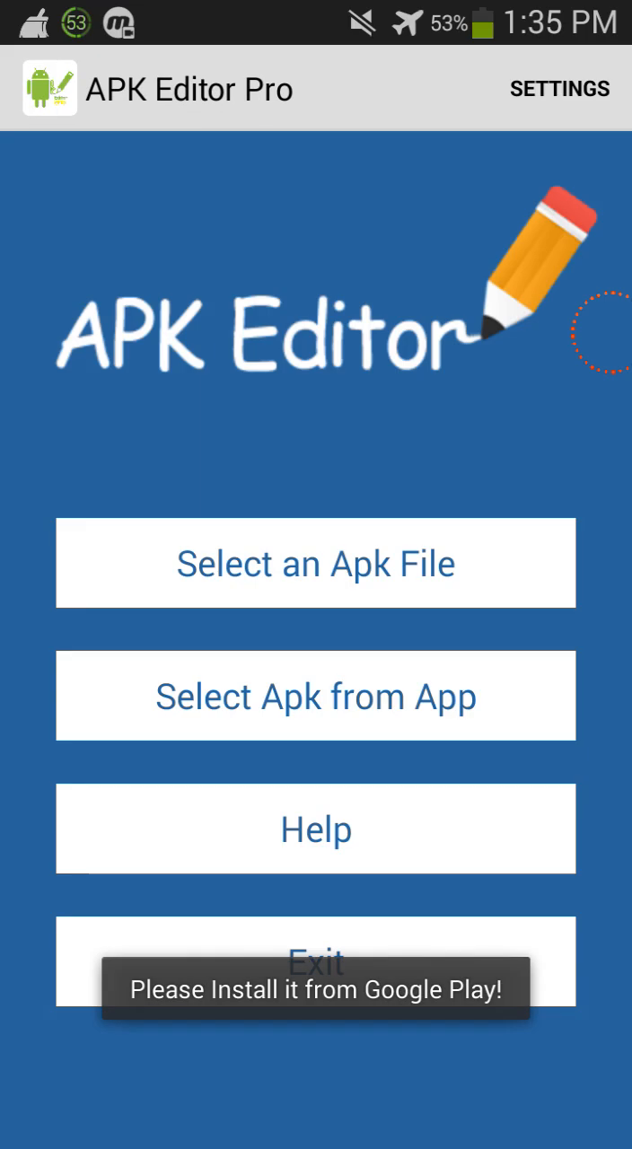
Select the AZ Screen Recorder No Root APK from the Download folder for editing.
left_click(317, 564)
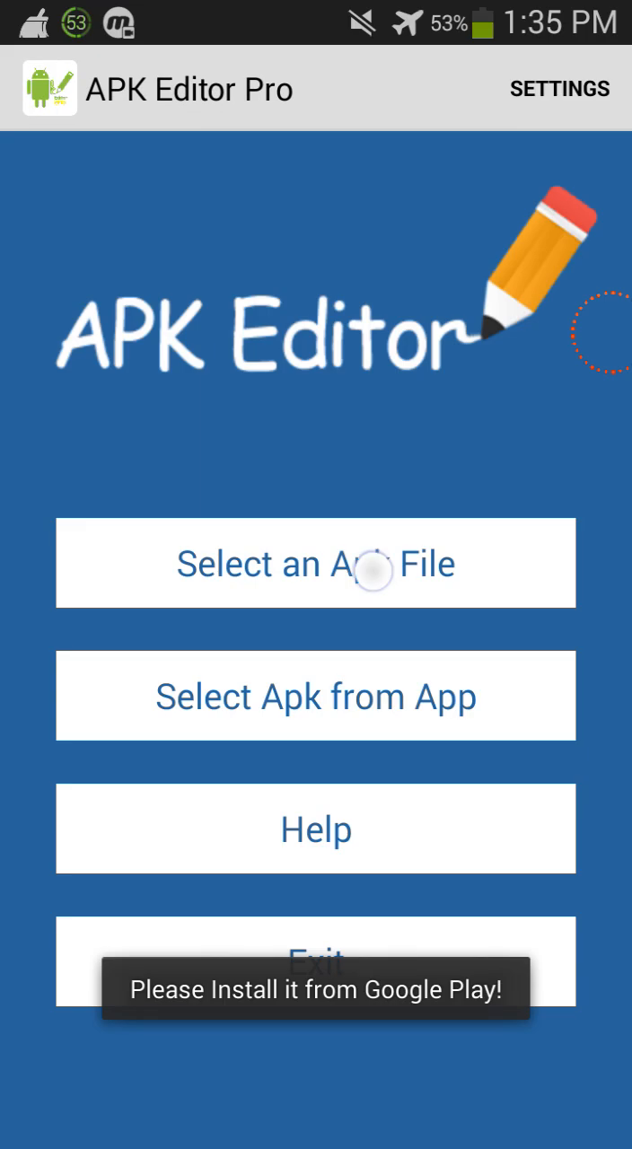
left_click(316, 564)
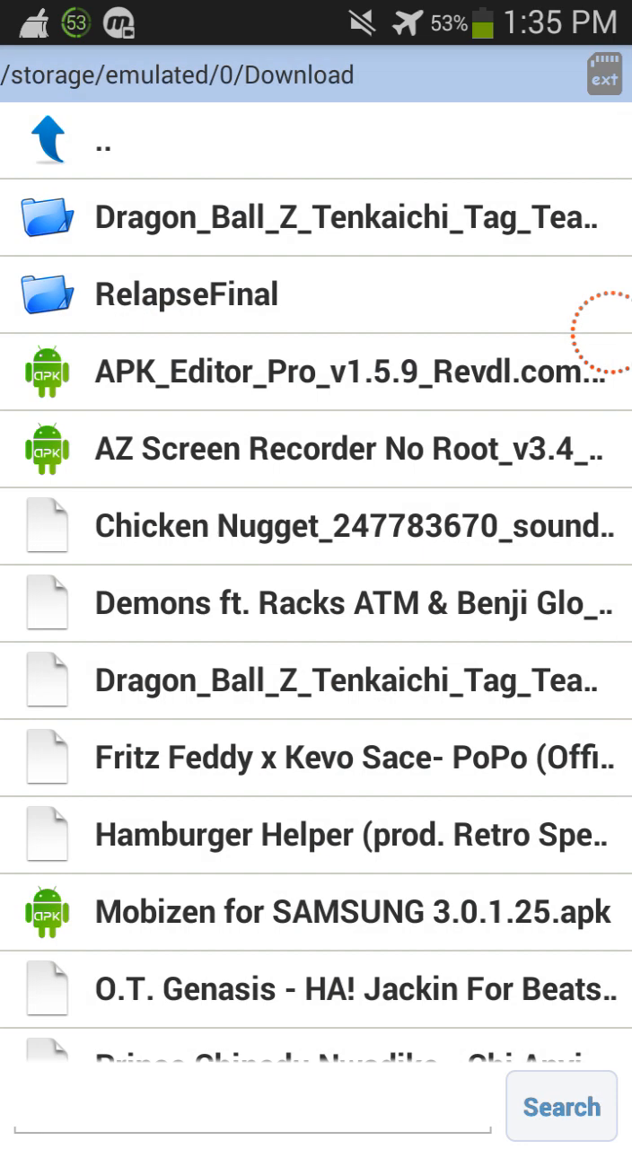
scroll("down", 3)
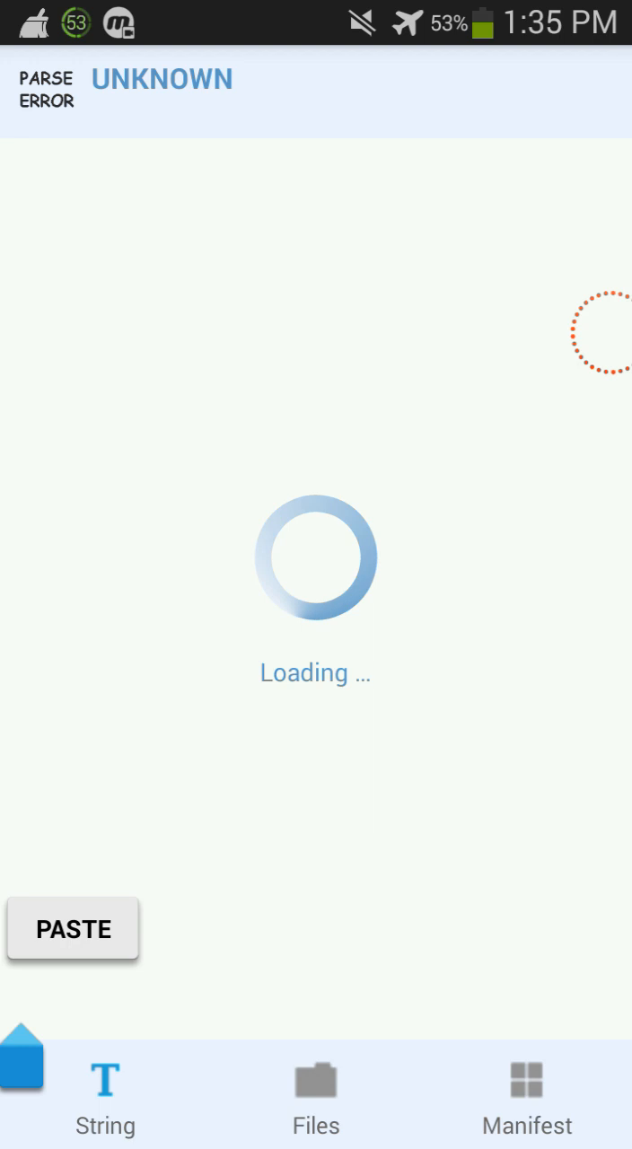
Switch to the Manifest view showing minSdkVersion 21.
left_click(72, 930)
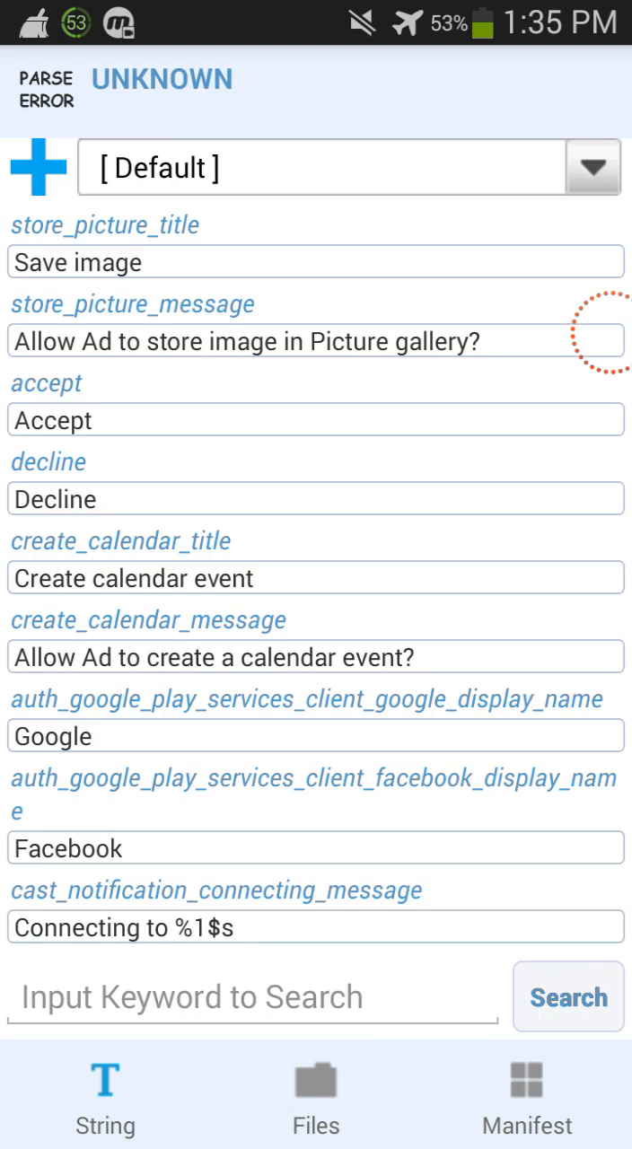
left_click(527, 1099)
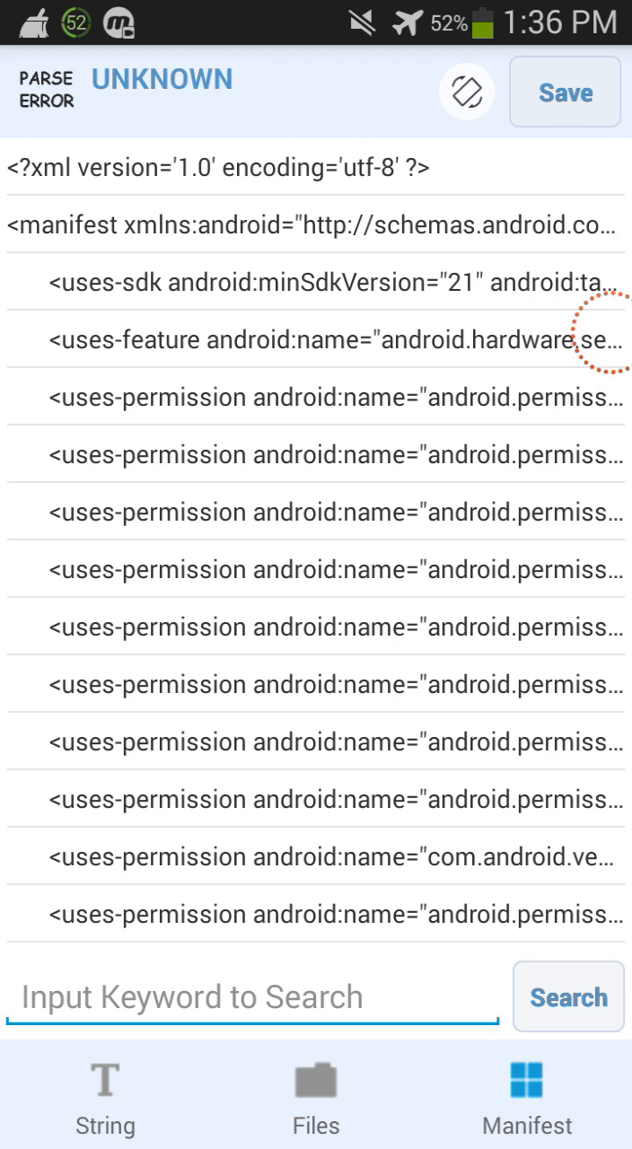
Search the manifest for 'sdk' to locate the uses-sdk line with version 21.
left_click(255, 996)
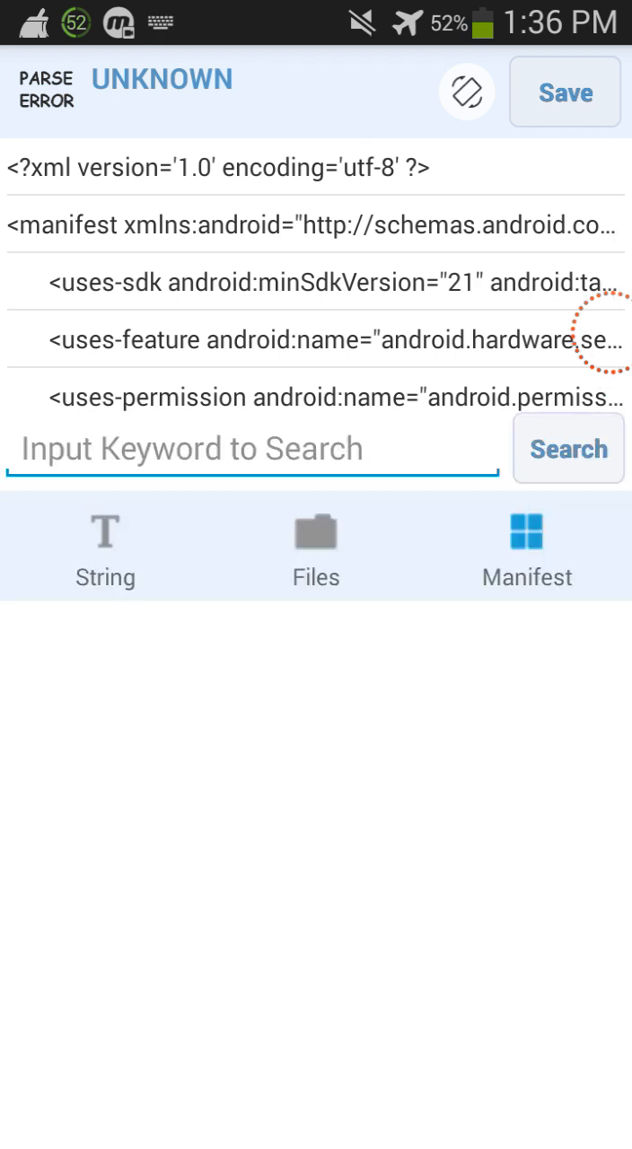
left_click(251, 449)
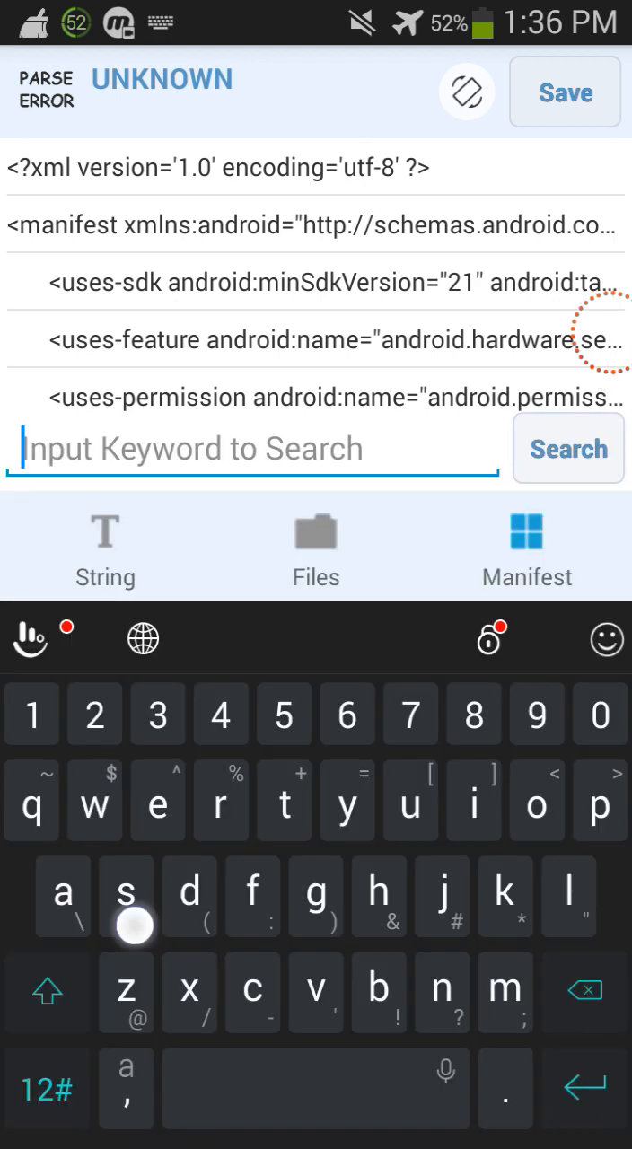
type("sdk")
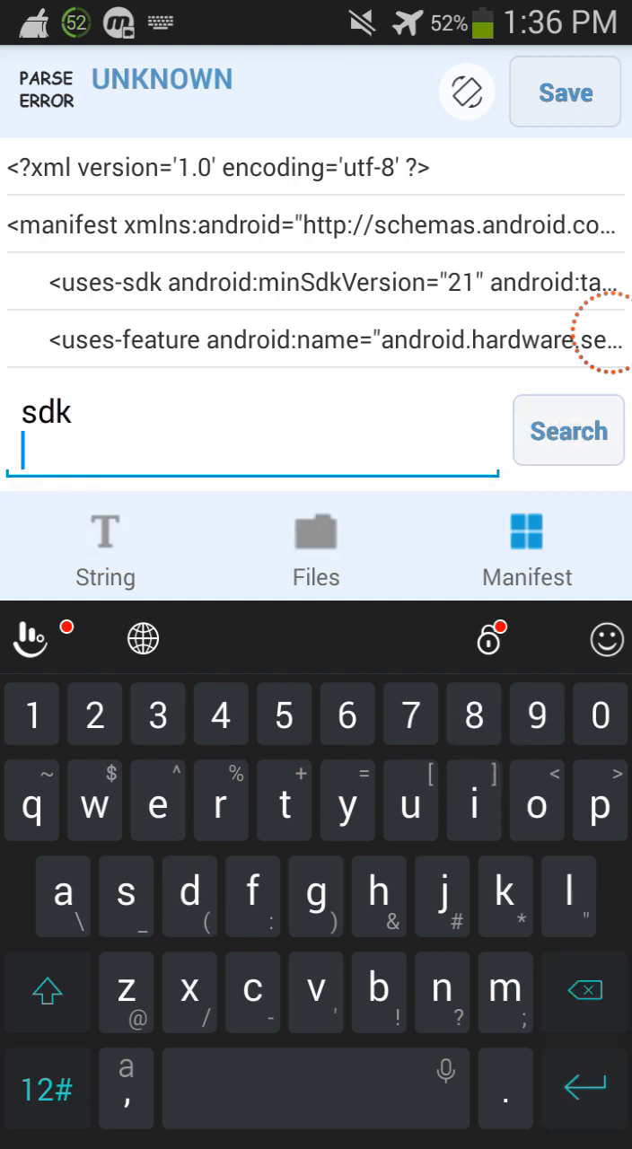
left_click(567, 431)
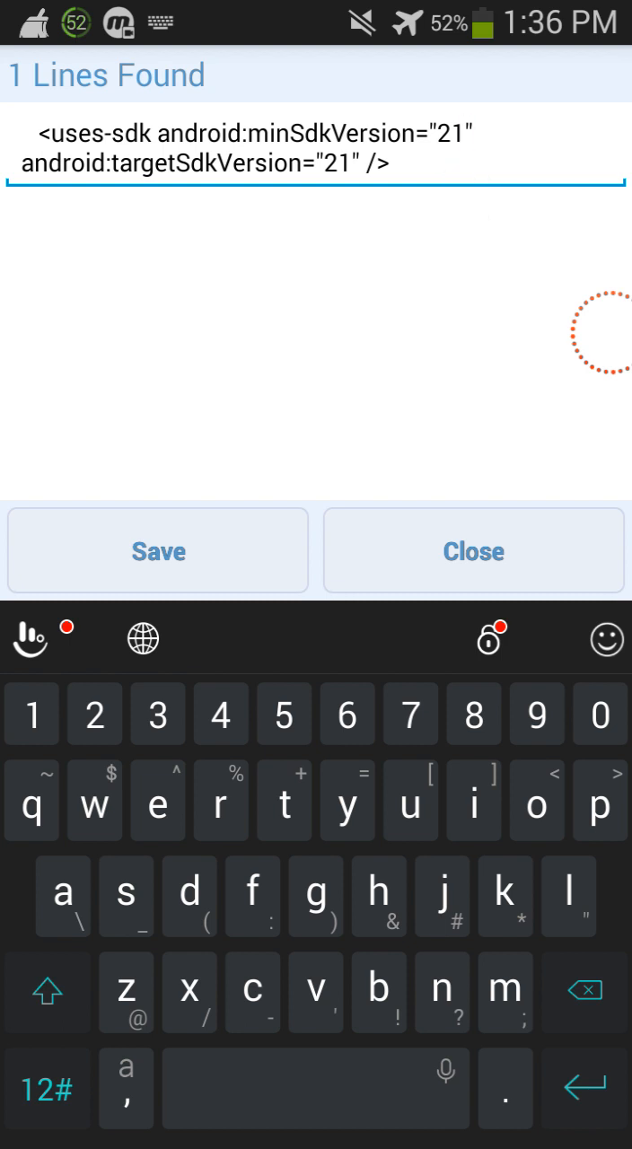
Change minSdkVersion from 21 to 14 and save the uses-sdk line.
key("Backspace")
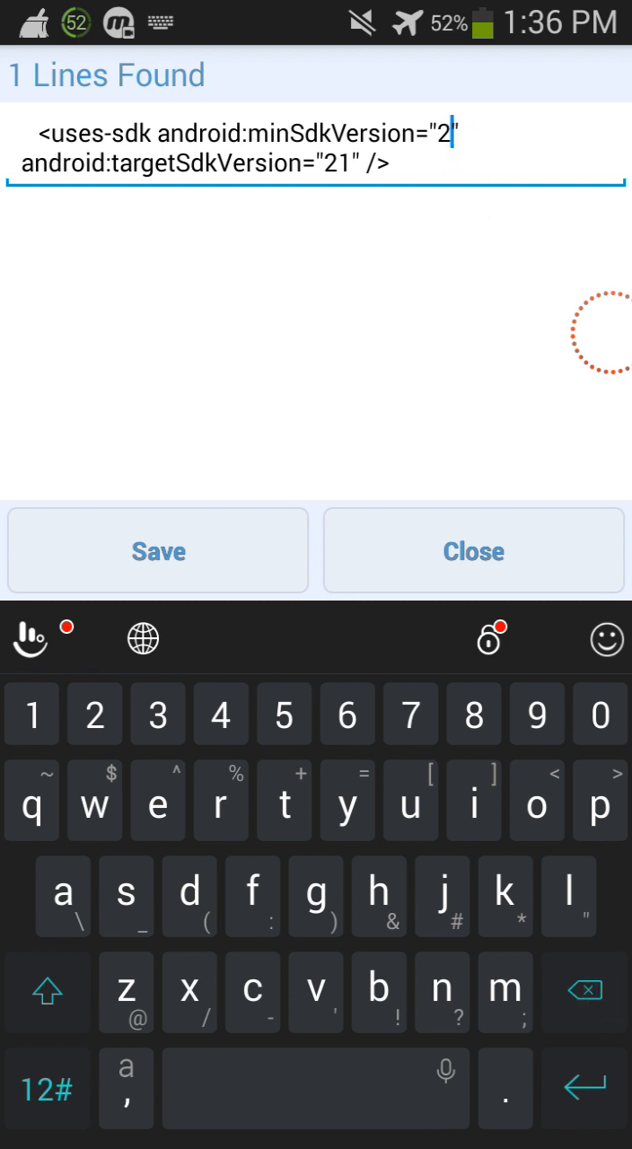
type("1")
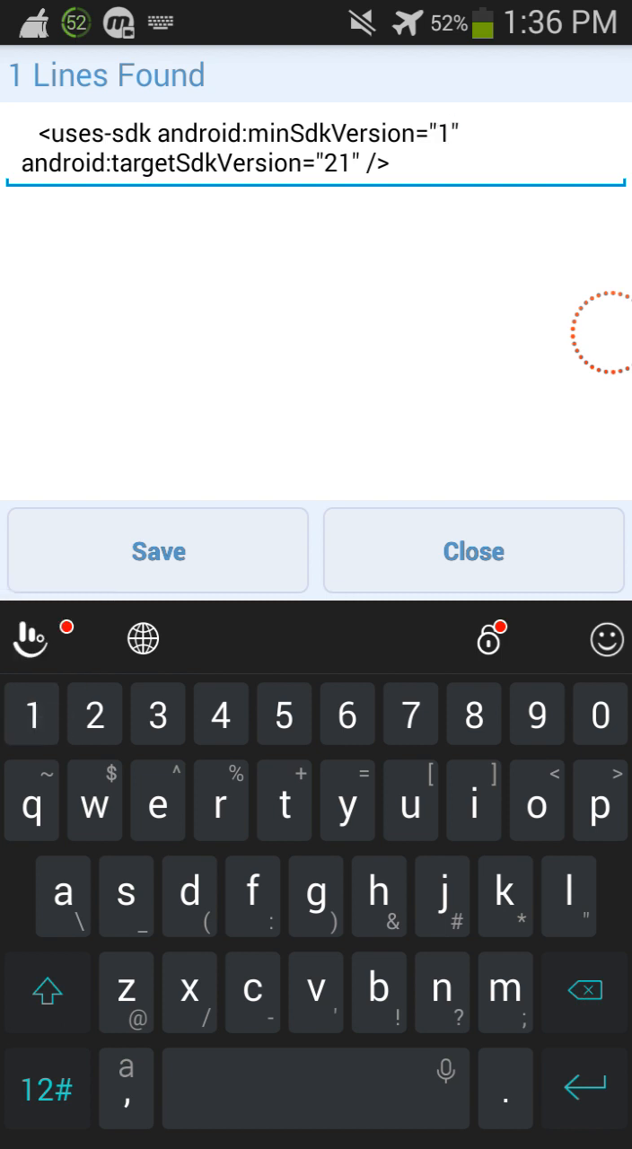
type("4")
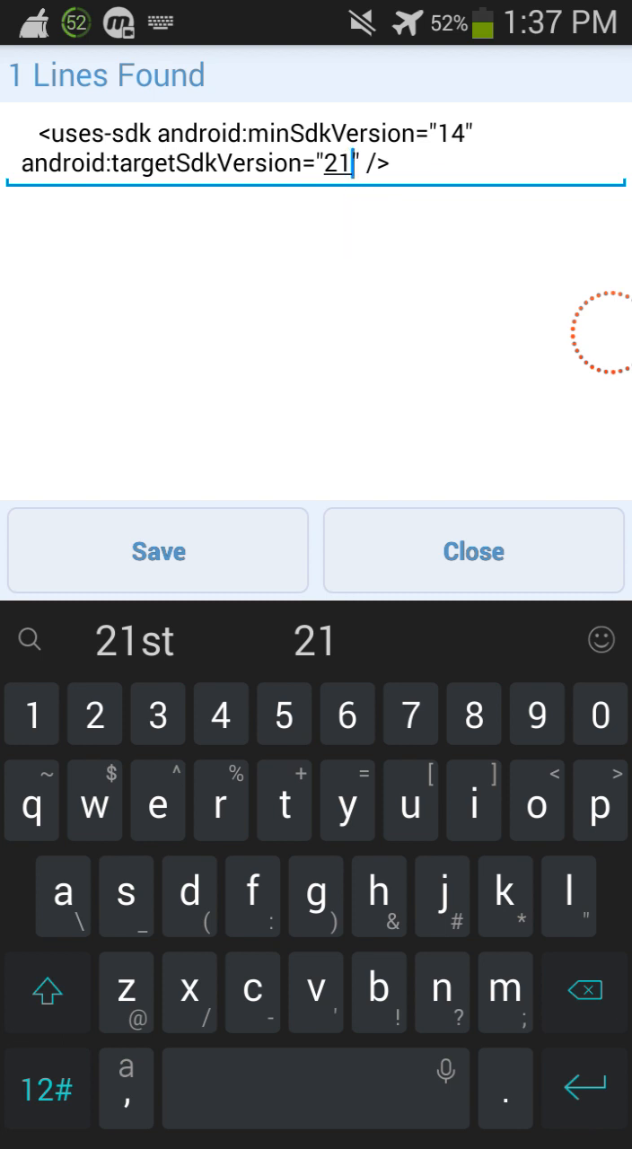
left_click(582, 992)
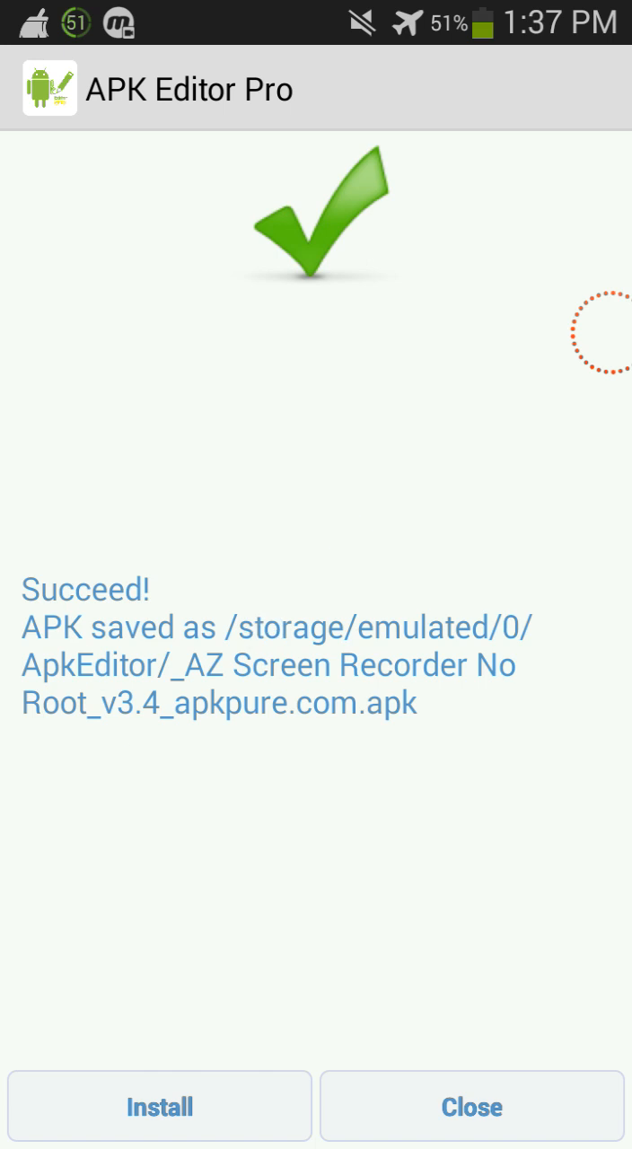
Install the rebuilt AZ Screen Recorder and decline deleting its installer file.
left_click(158, 1106)
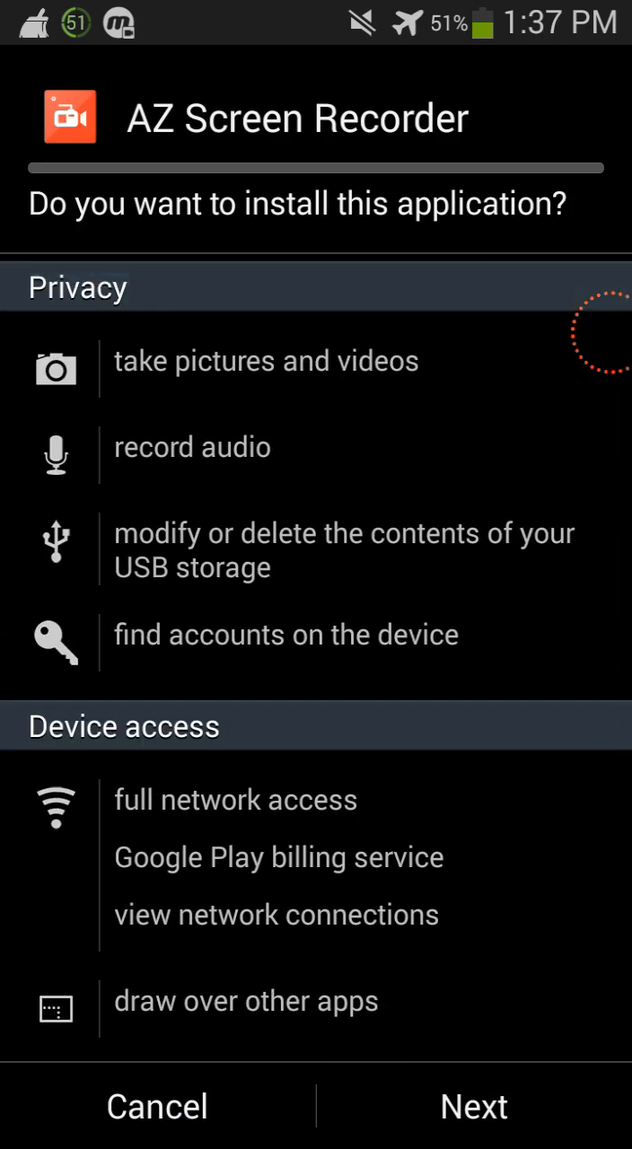
left_click(474, 1106)
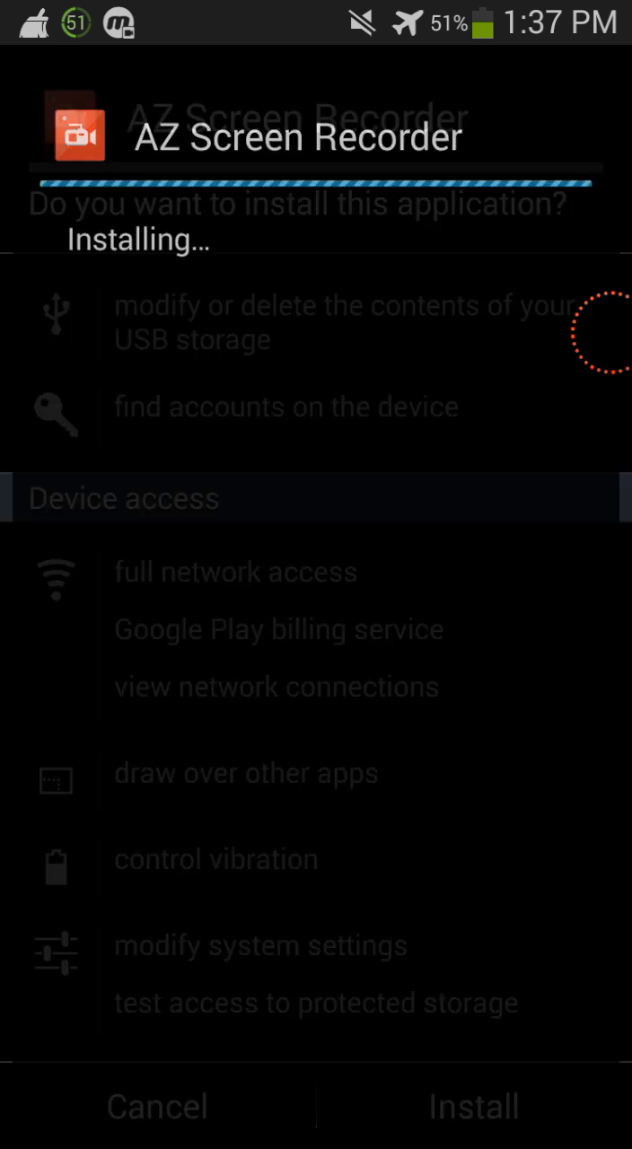
left_click(474, 1107)
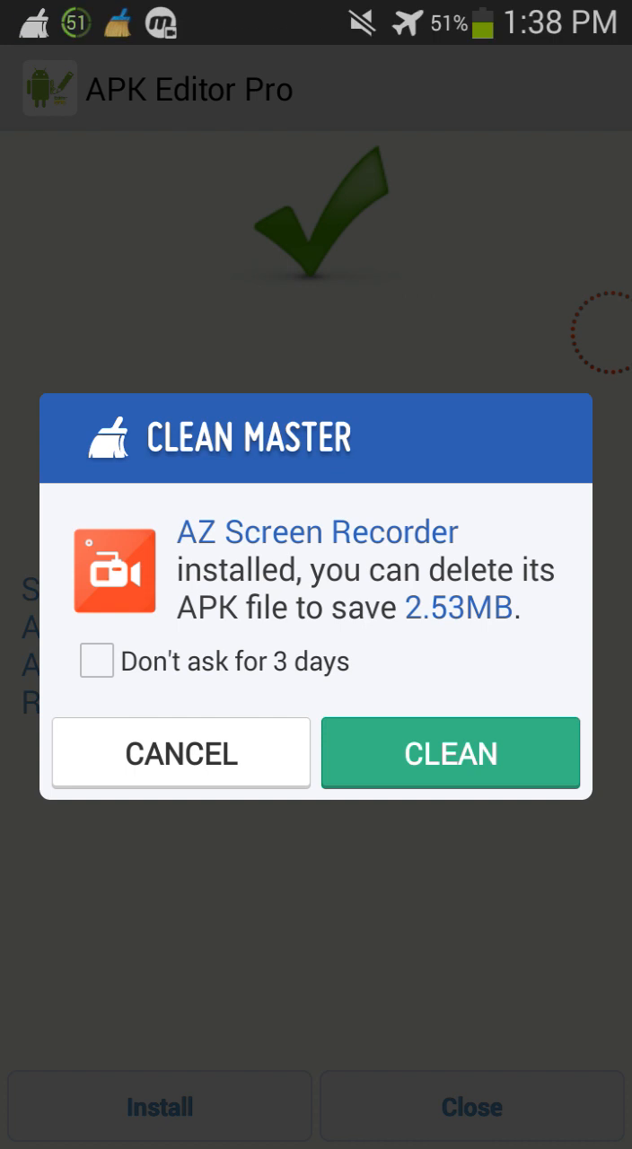
left_click(180, 754)
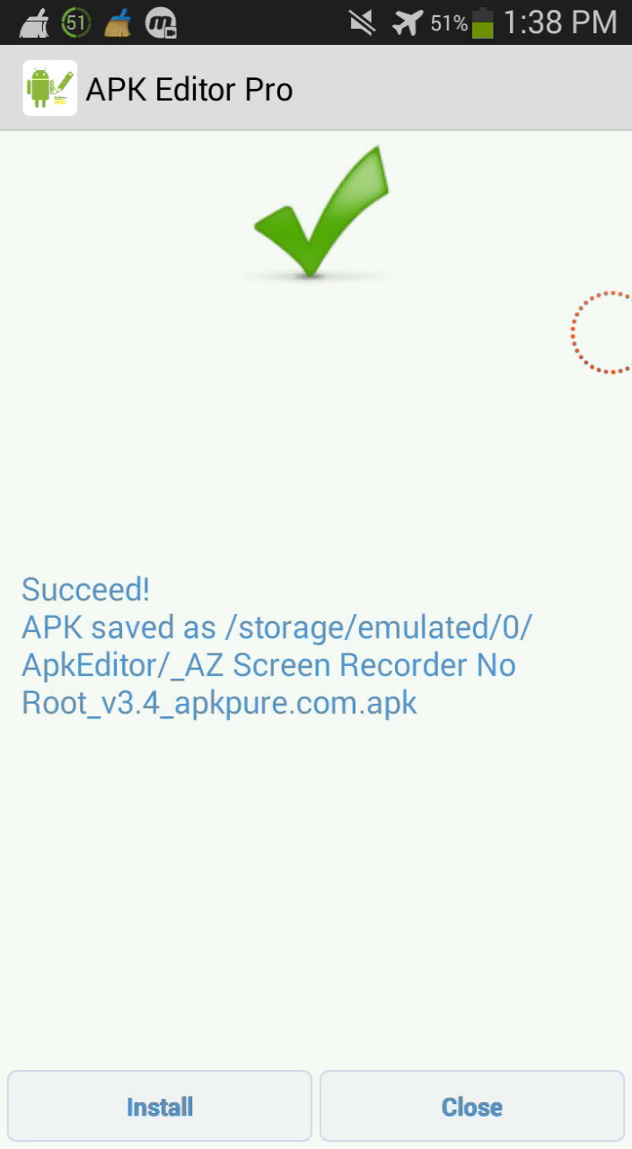
Close the rebuild success screen to return to the home screen.
left_click(470, 1107)
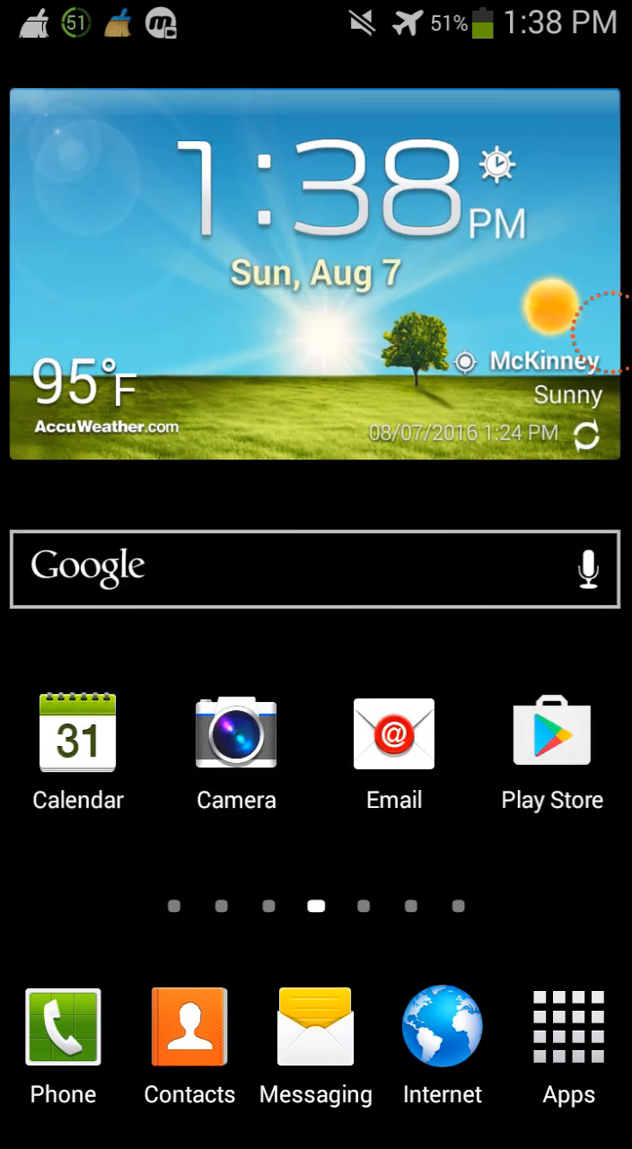
left_click(567, 1027)
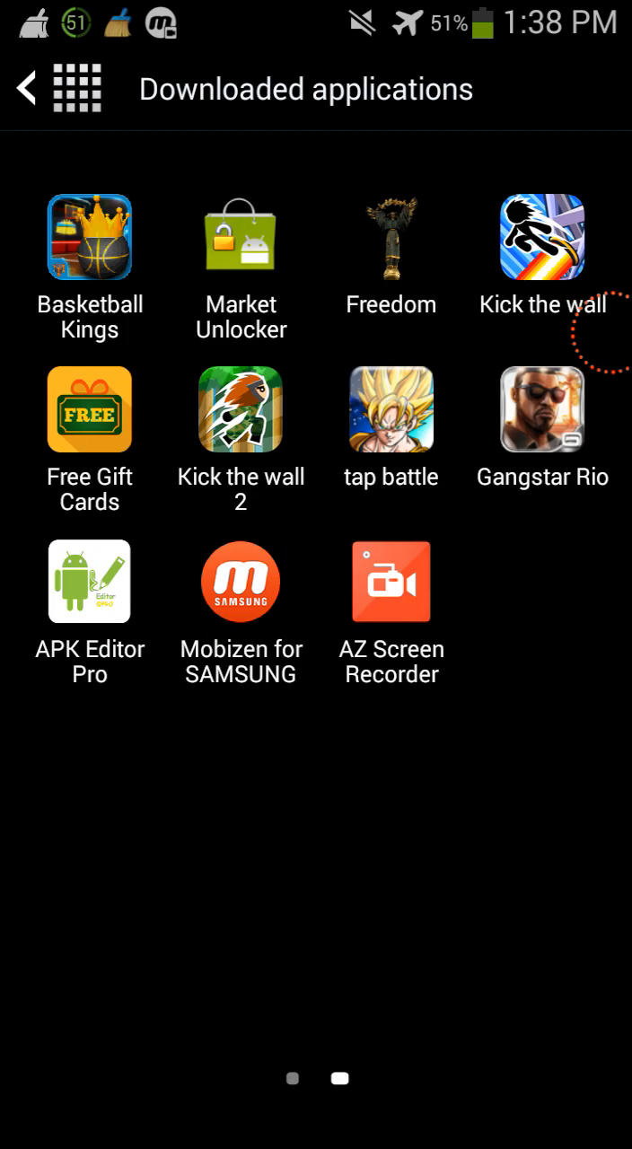
left_click(391, 581)
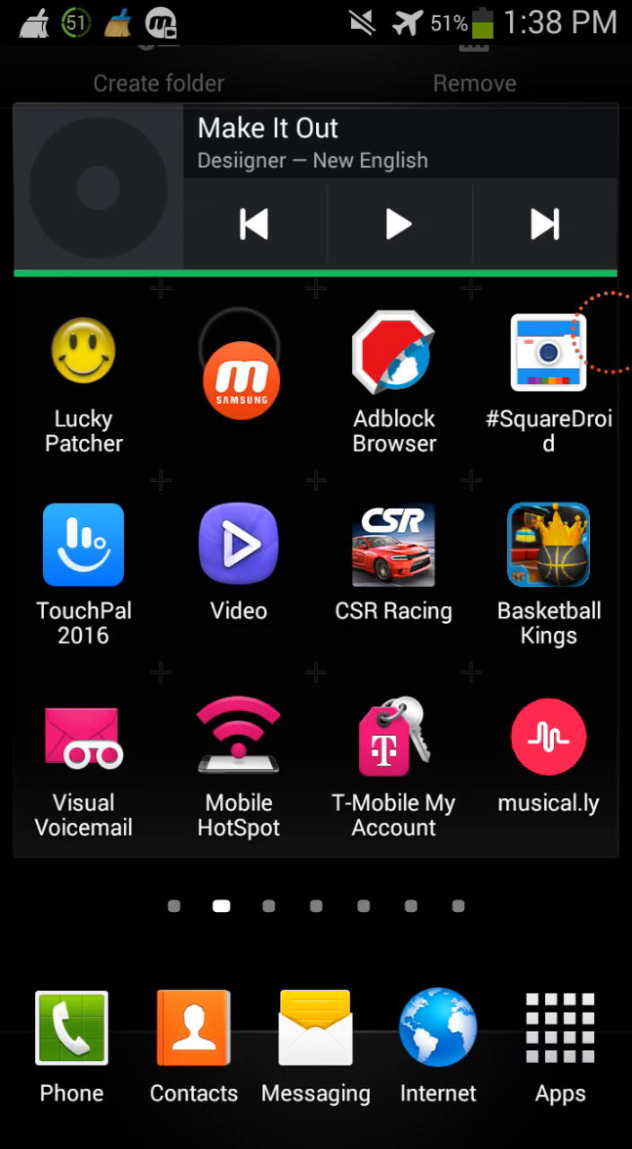
scroll("left", 3)
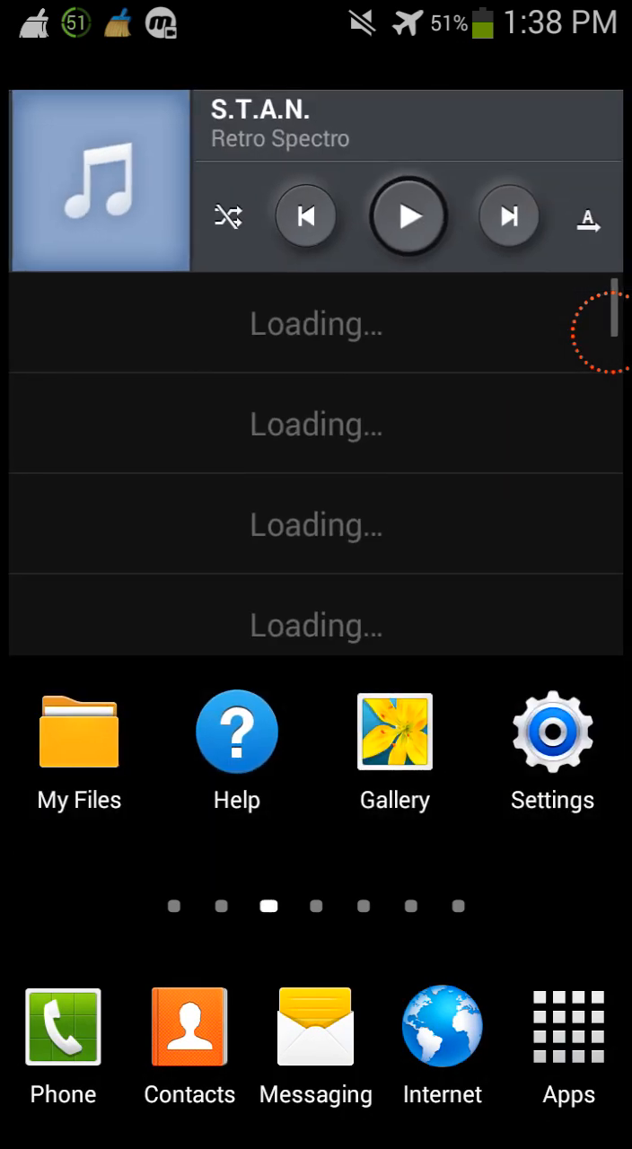